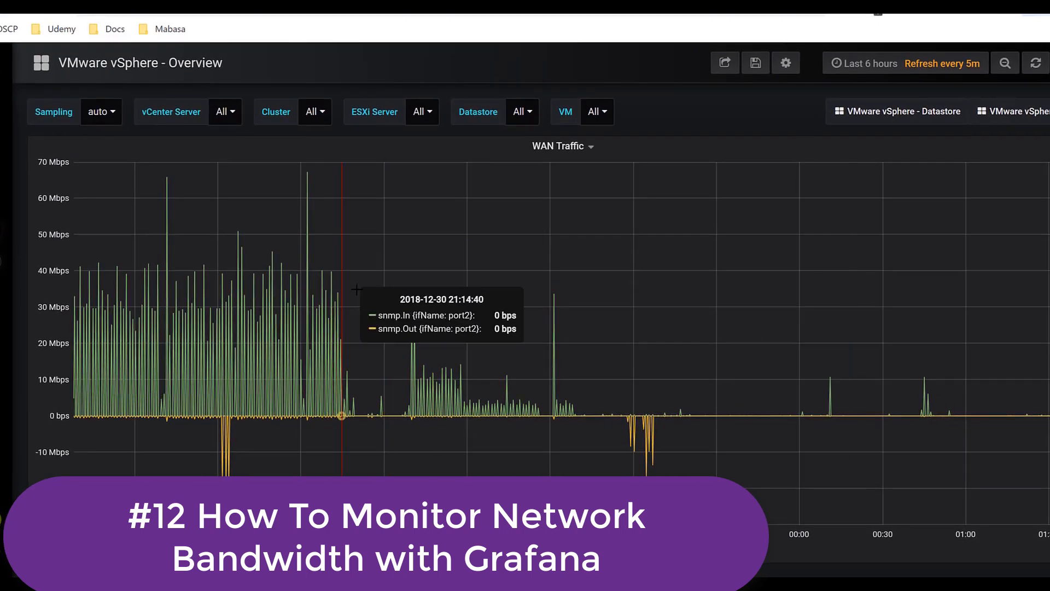
mouse_move(357, 290)
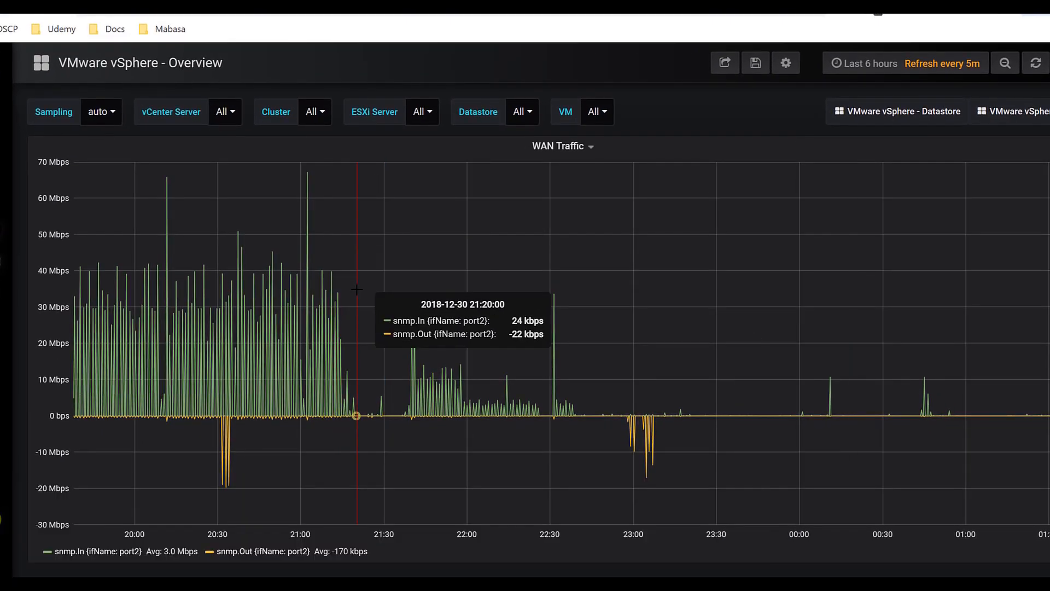
mouse_move(491, 303)
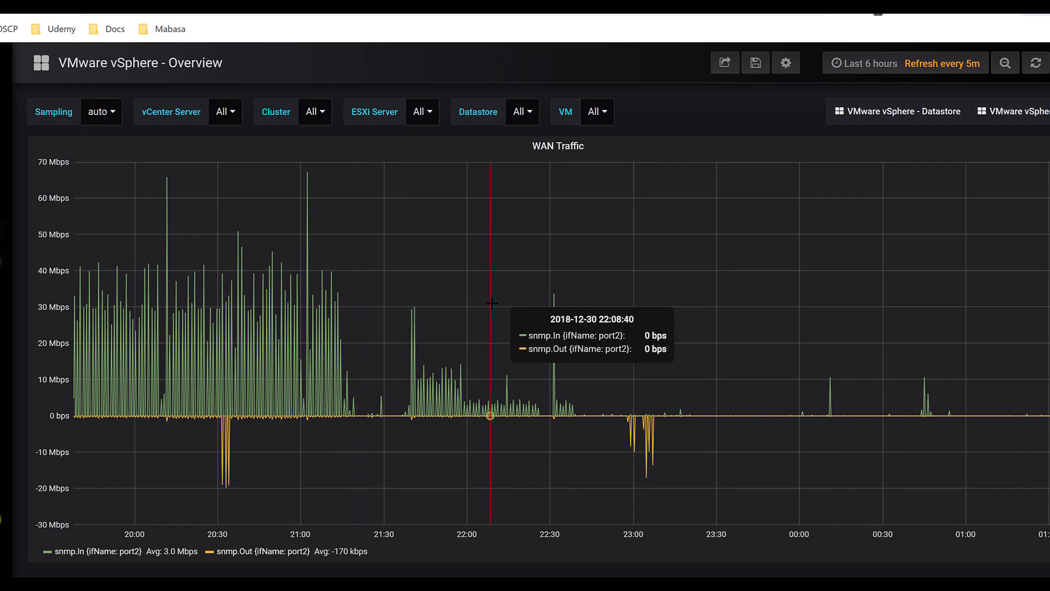
mouse_move(204, 211)
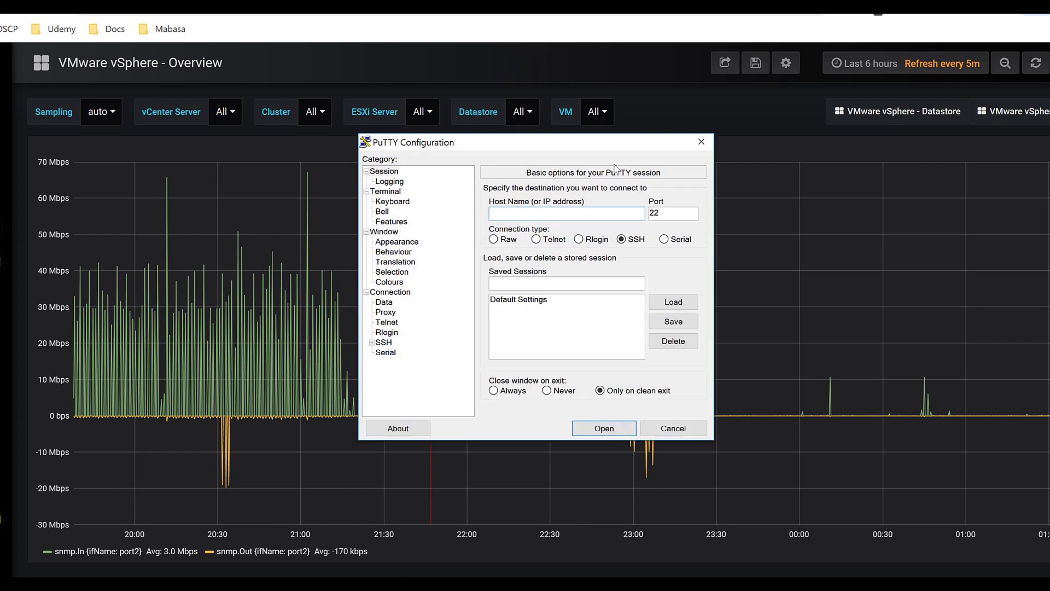
SSH into the server as root and run yum -y install net-snmp net-snmp-utils (already installed).
text(19)
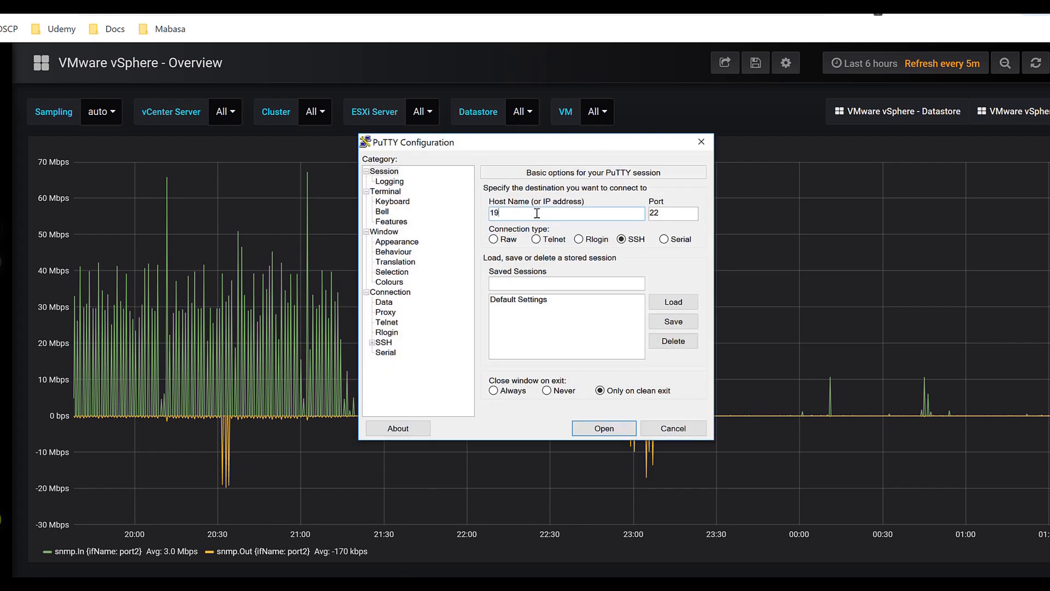
click(603, 427)
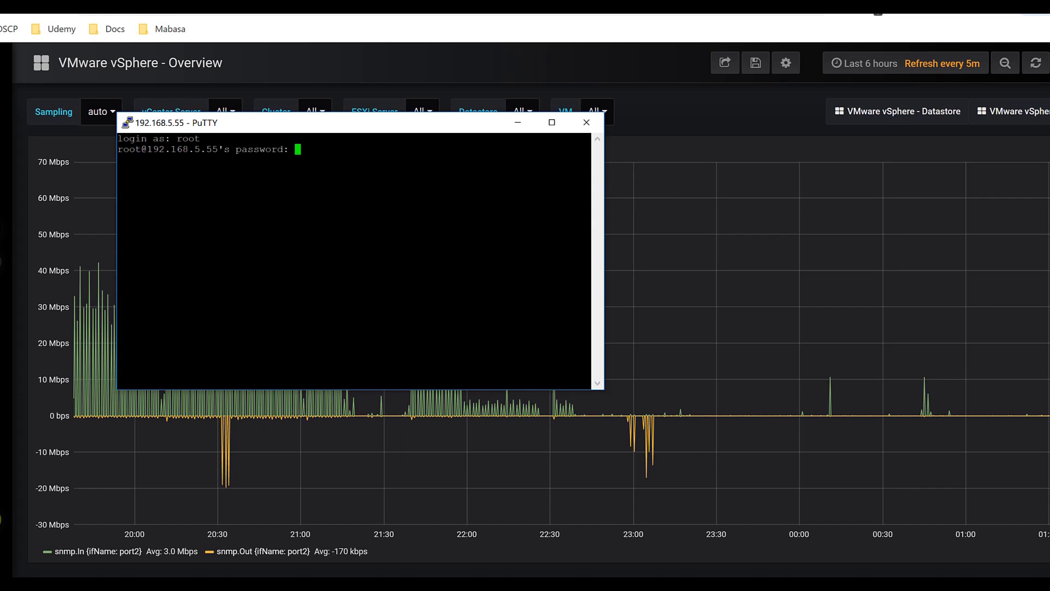
text(clea)
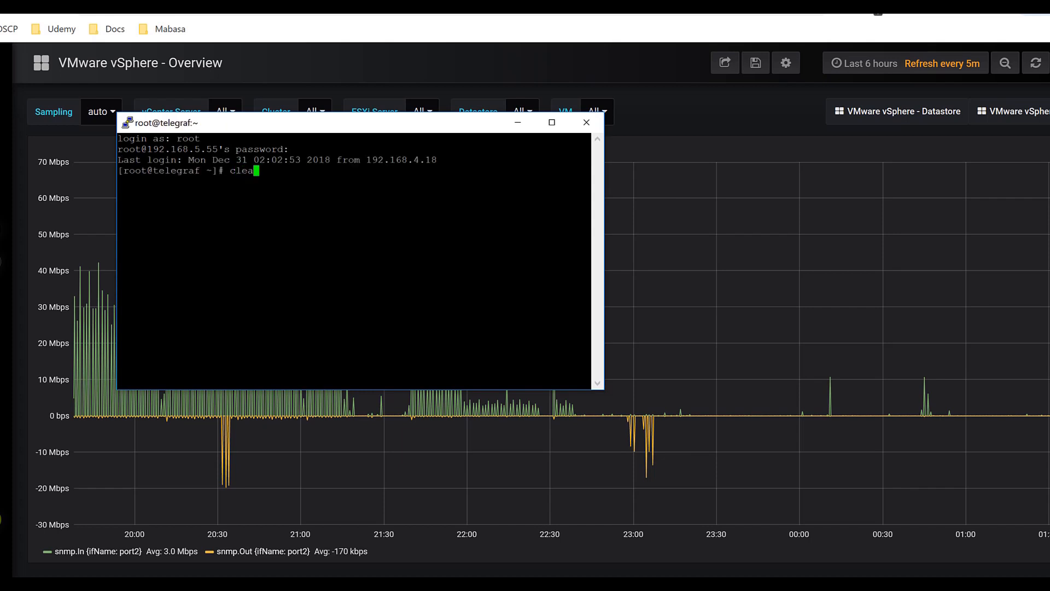
text(yum -y install net-snmp net-snmp-utils)
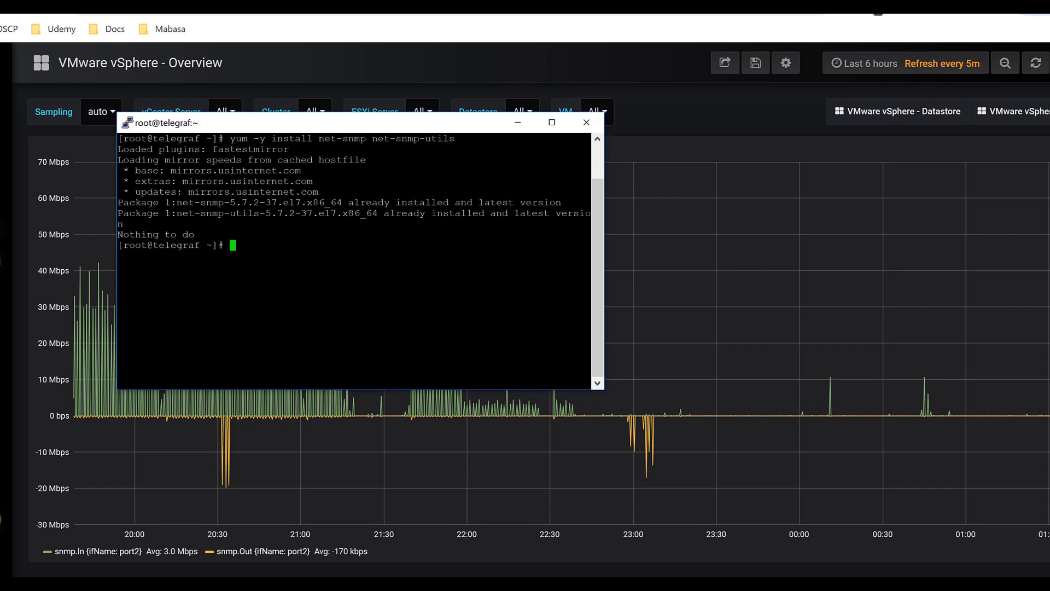
text(clear)
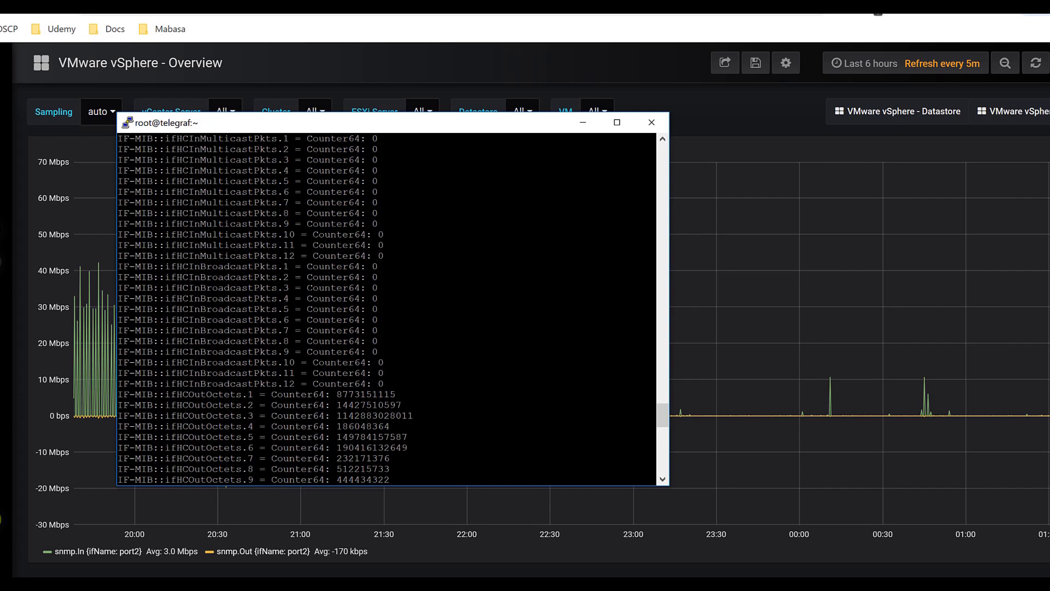
Scroll through the router's IF-MIB snmpwalk output, then close and confirm ending the PuTTY session.
scroll(down, 3)
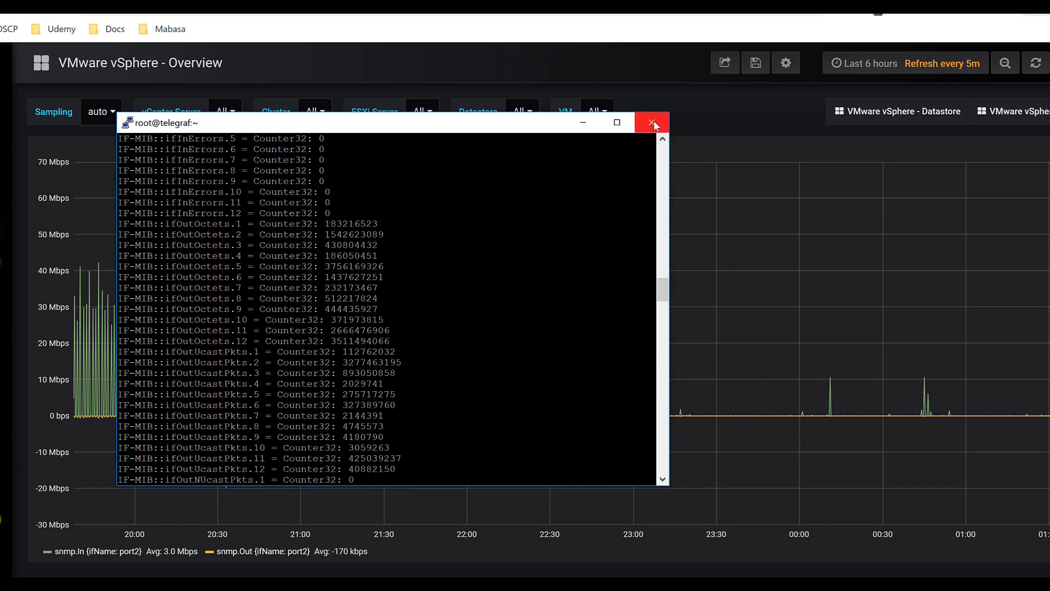
click(651, 123)
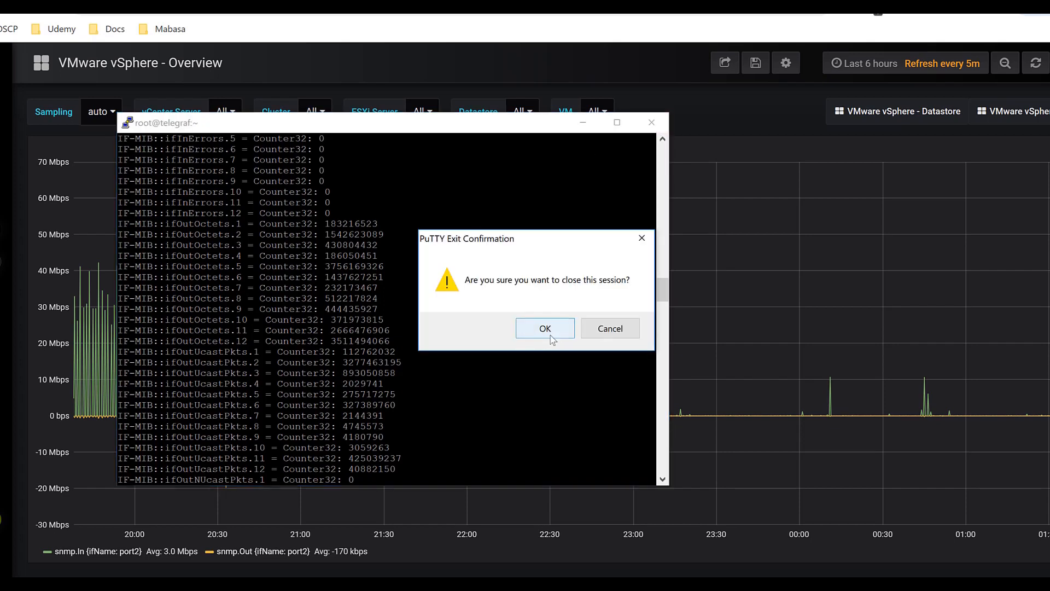
click(544, 328)
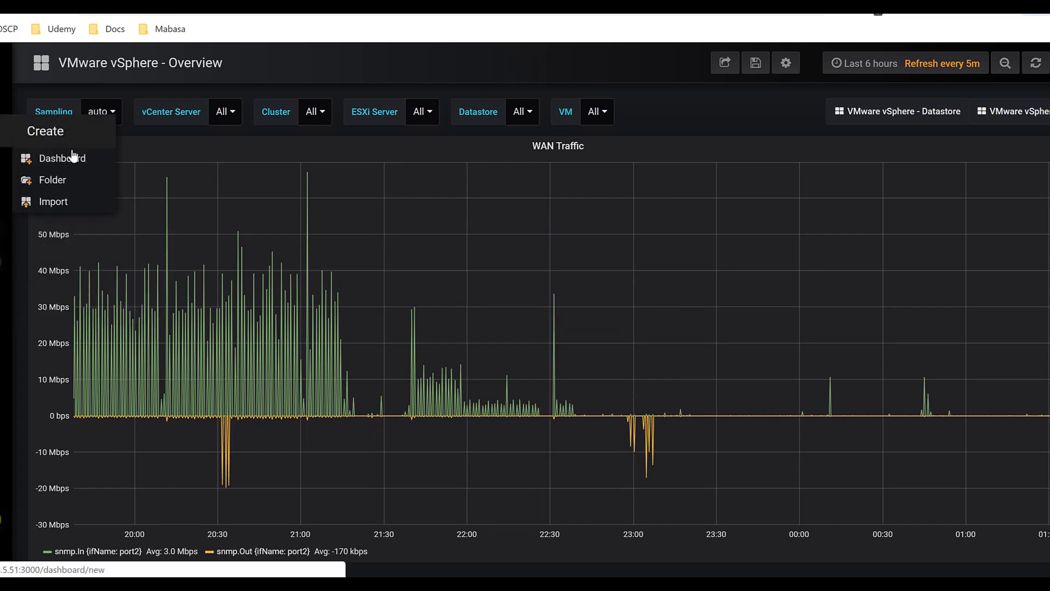
Add a Graph panel to a new dashboard and choose Edit on its title menu.
click(62, 158)
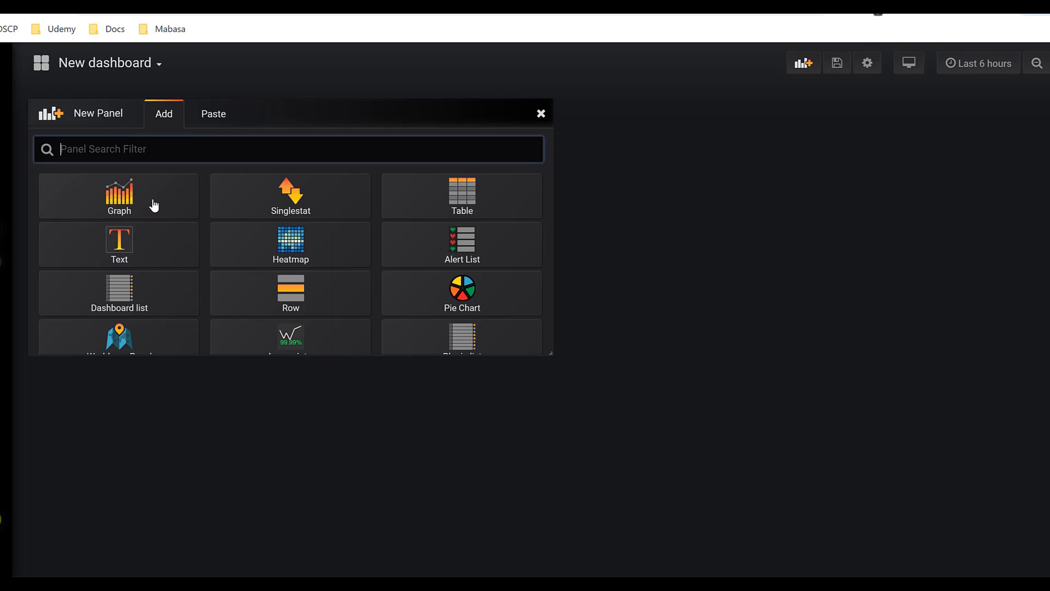
click(118, 195)
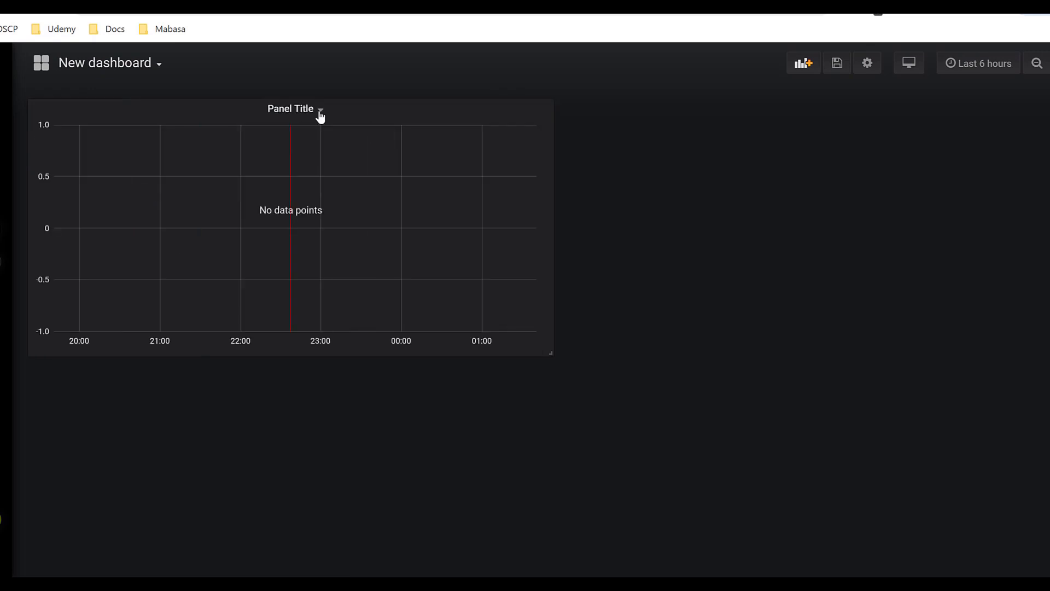
click(320, 108)
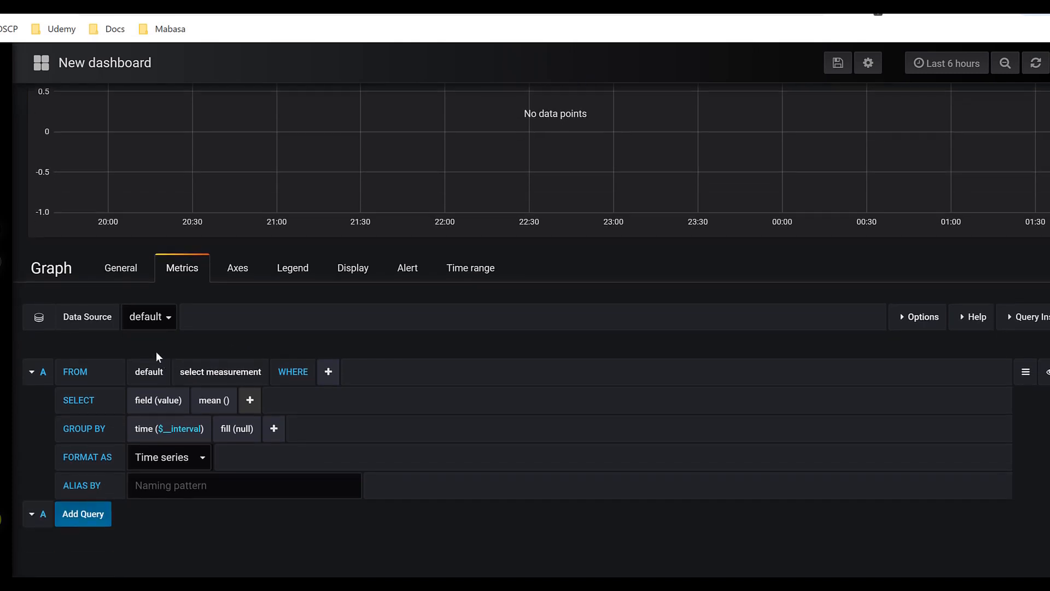
Query InfluxDB's snmp measurement, field ifHCInOctets, filtered to agent_host 192.168.5.1.
click(149, 316)
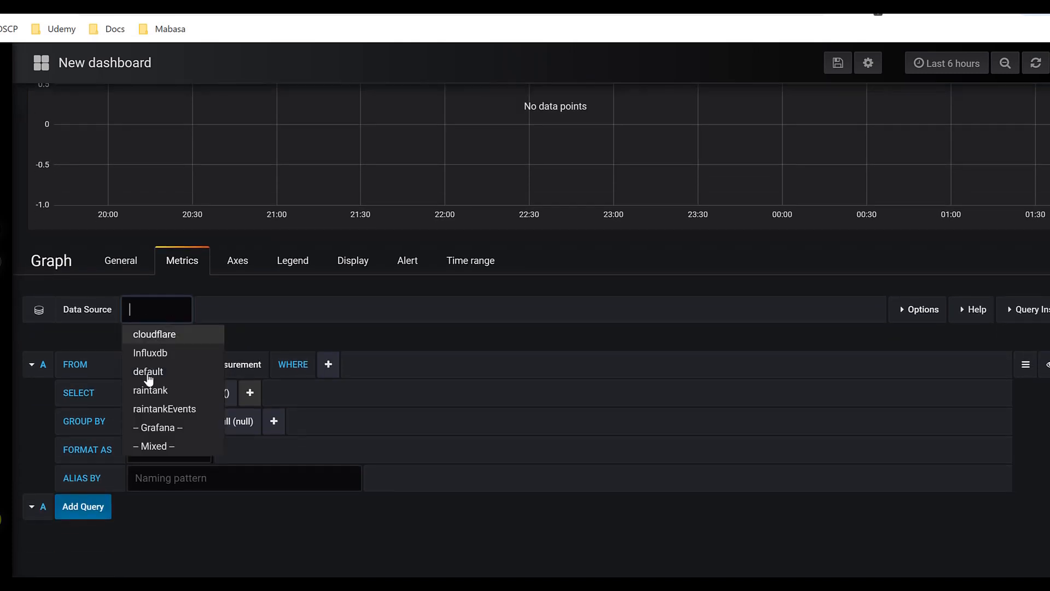
click(150, 353)
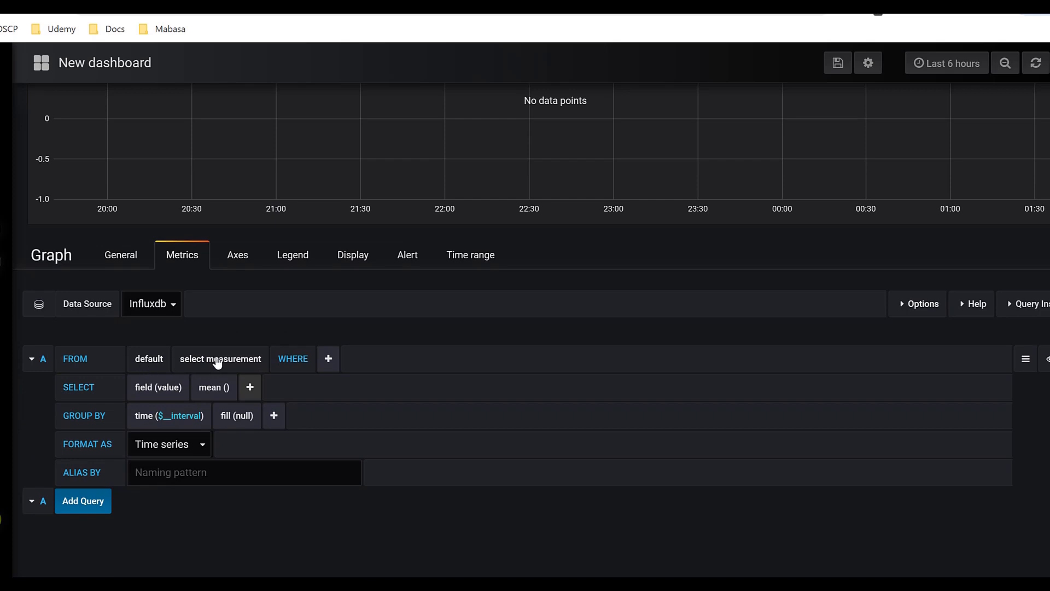
click(219, 358)
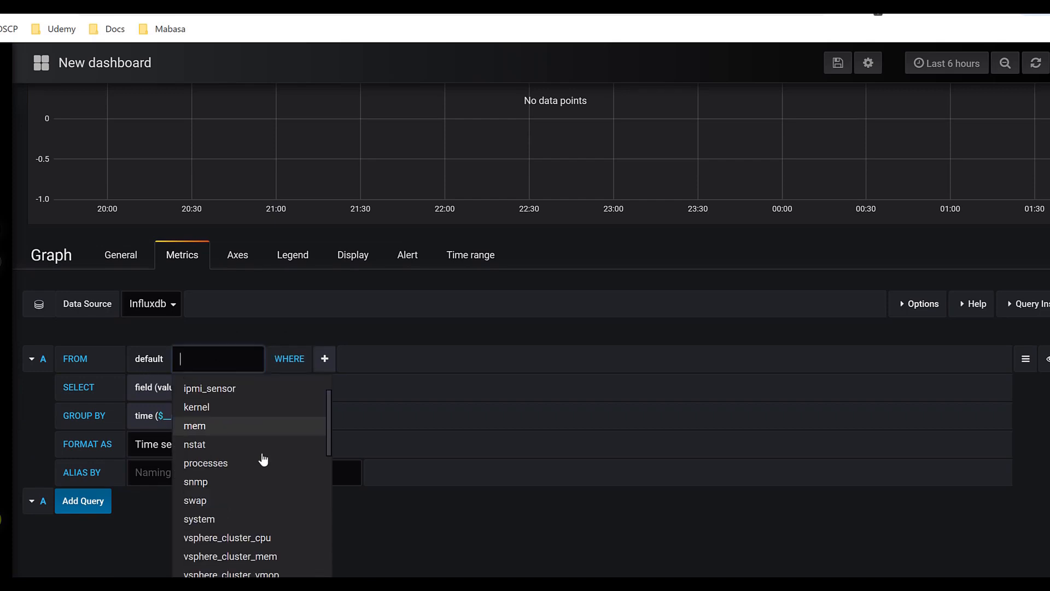
click(196, 482)
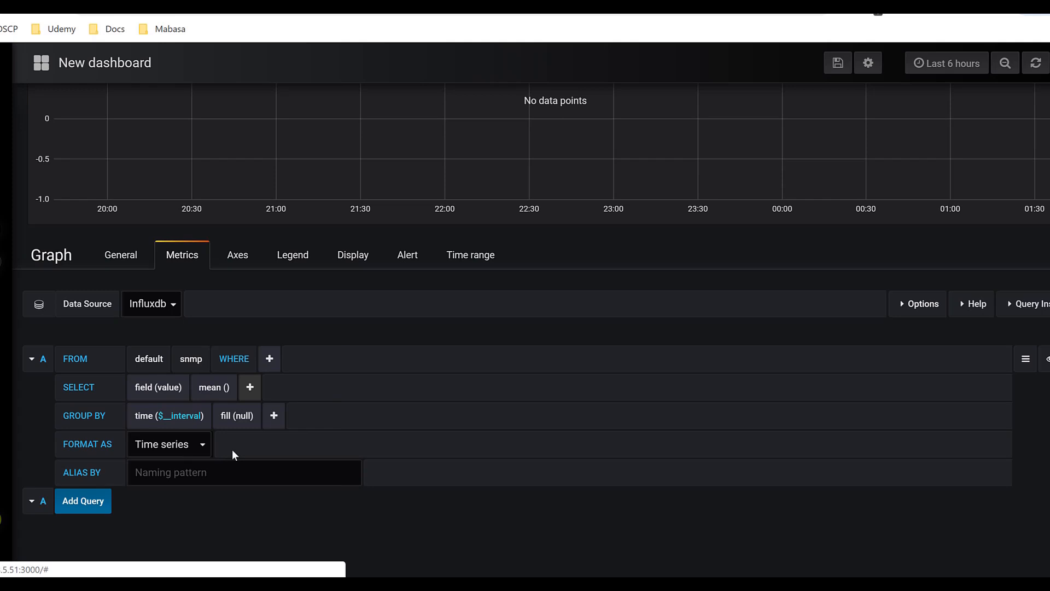
click(269, 358)
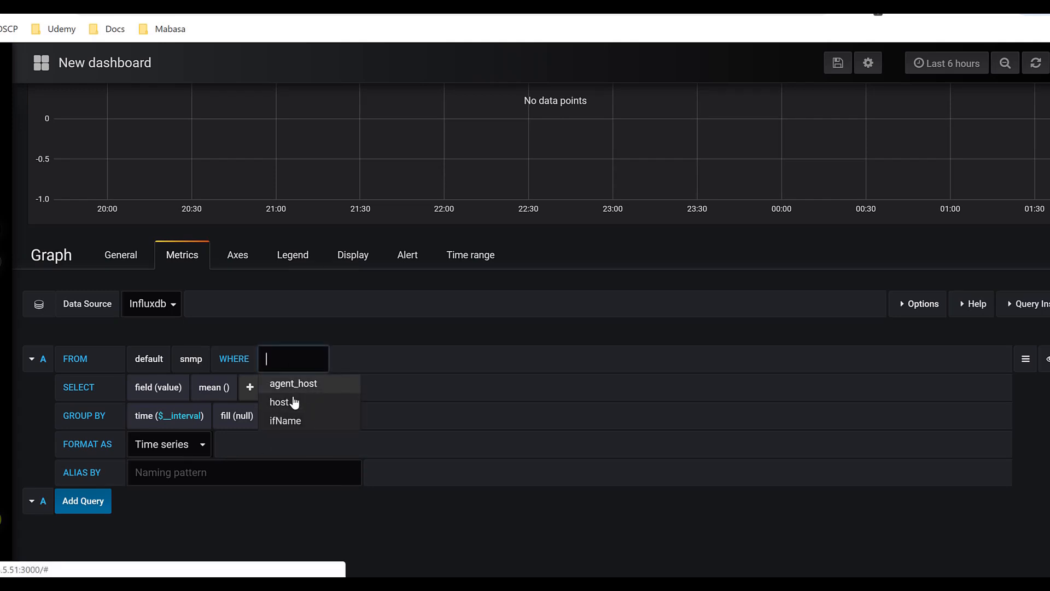
click(280, 402)
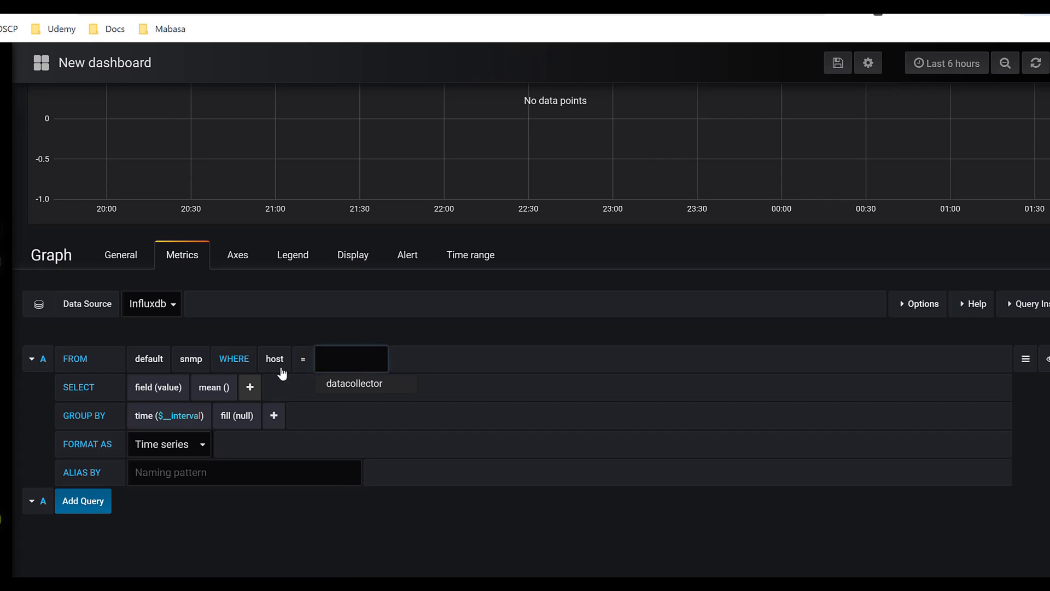
click(274, 358)
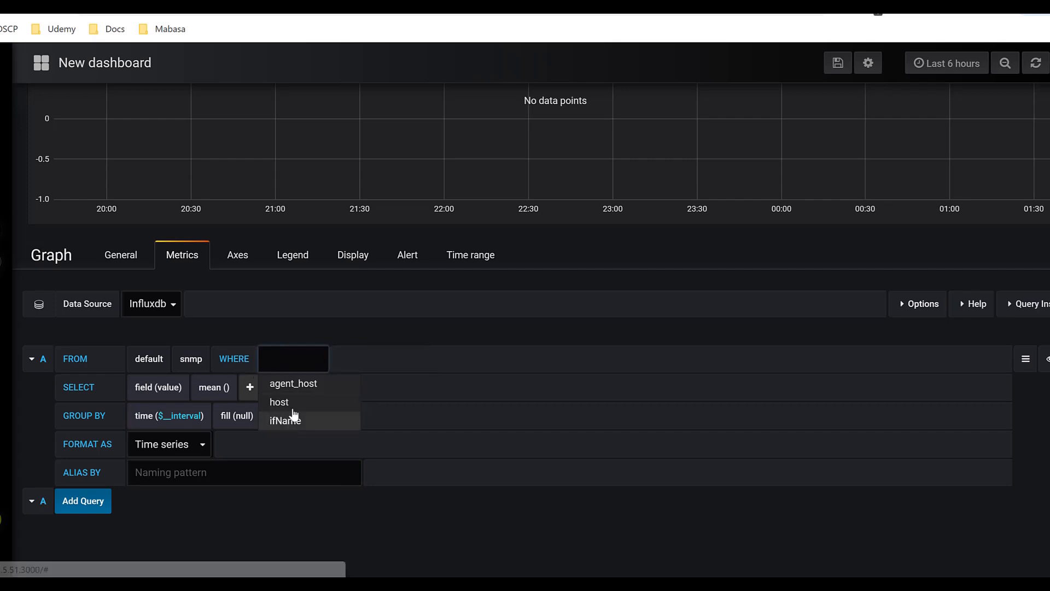
click(292, 383)
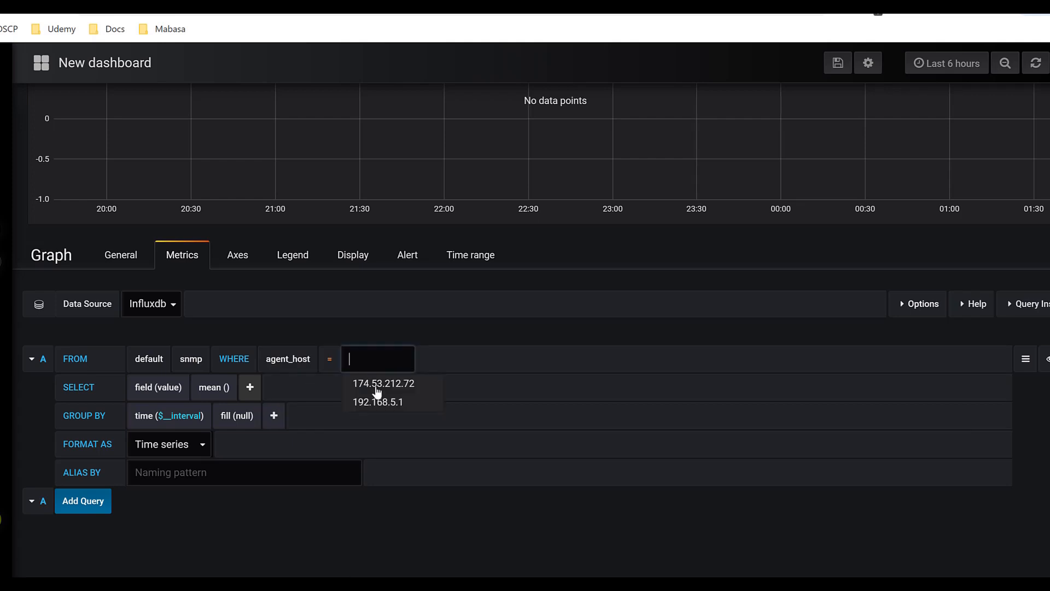
click(377, 402)
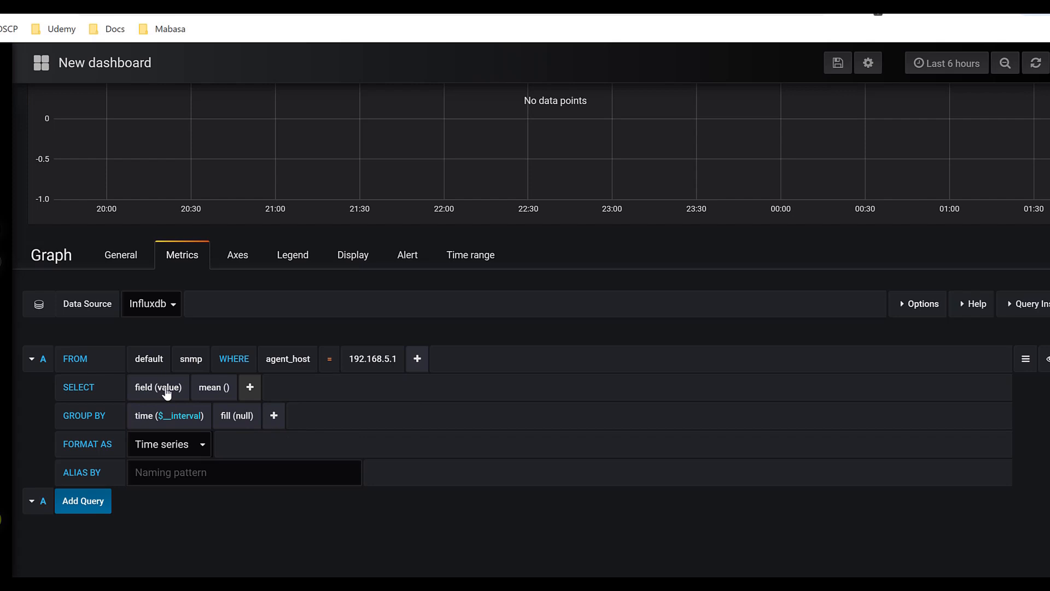
click(158, 387)
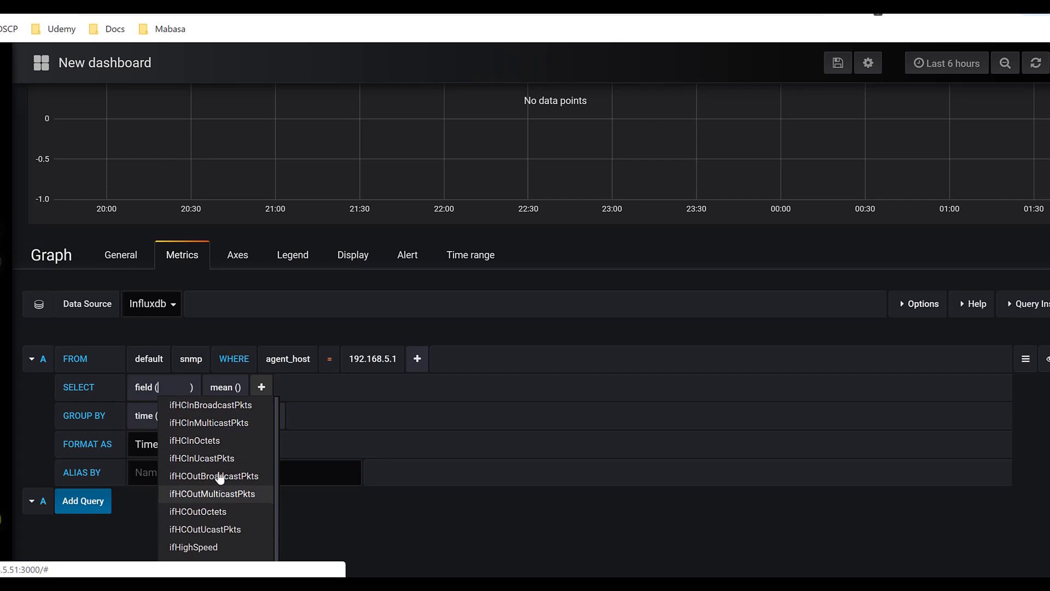
click(195, 440)
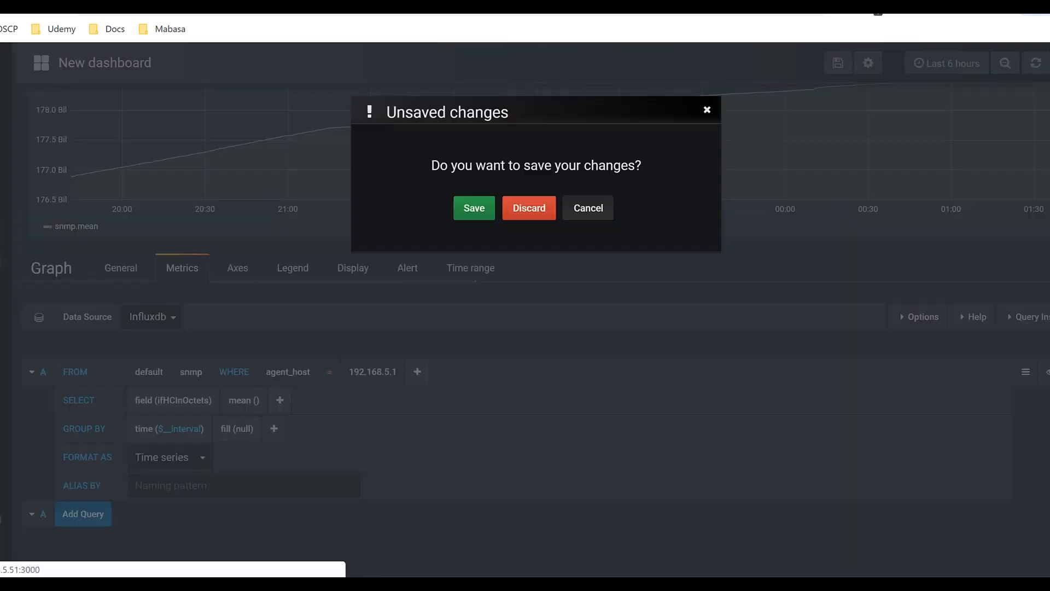
Leave the new dashboard without saving and open the WAN Traffic panel's menu.
click(528, 208)
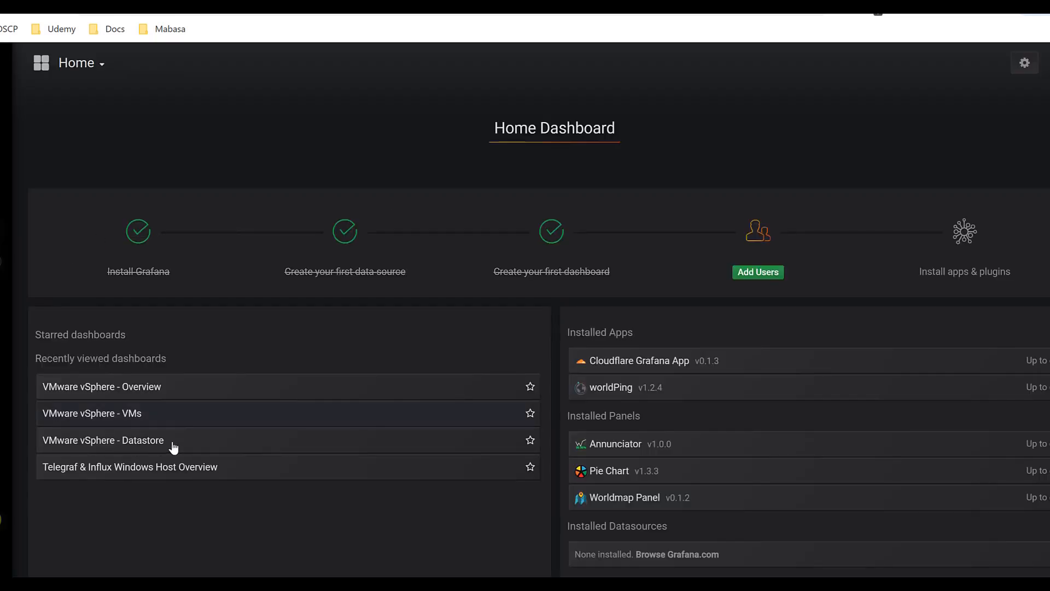
click(101, 386)
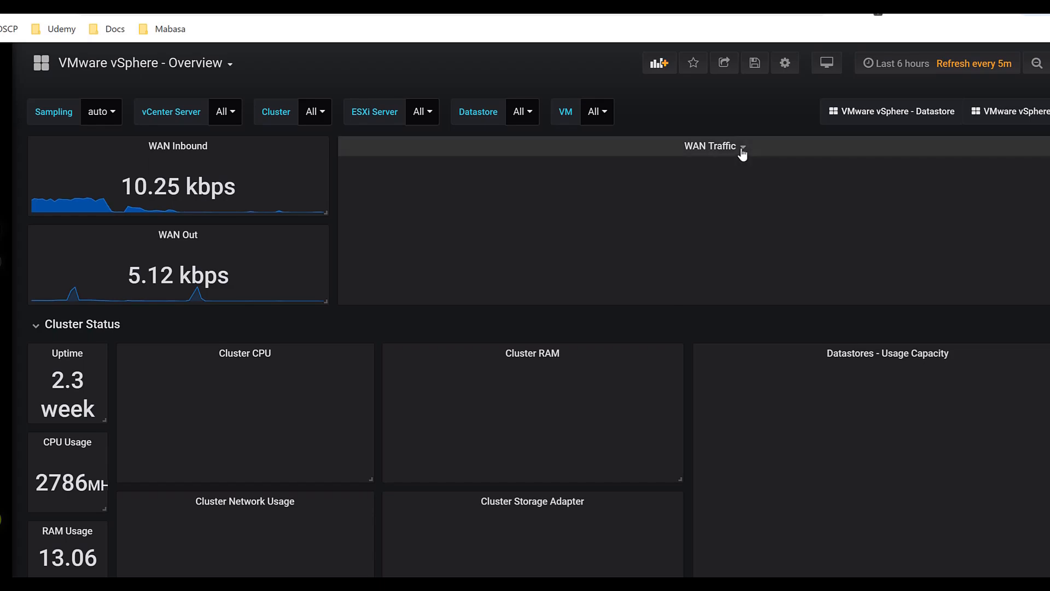
click(711, 146)
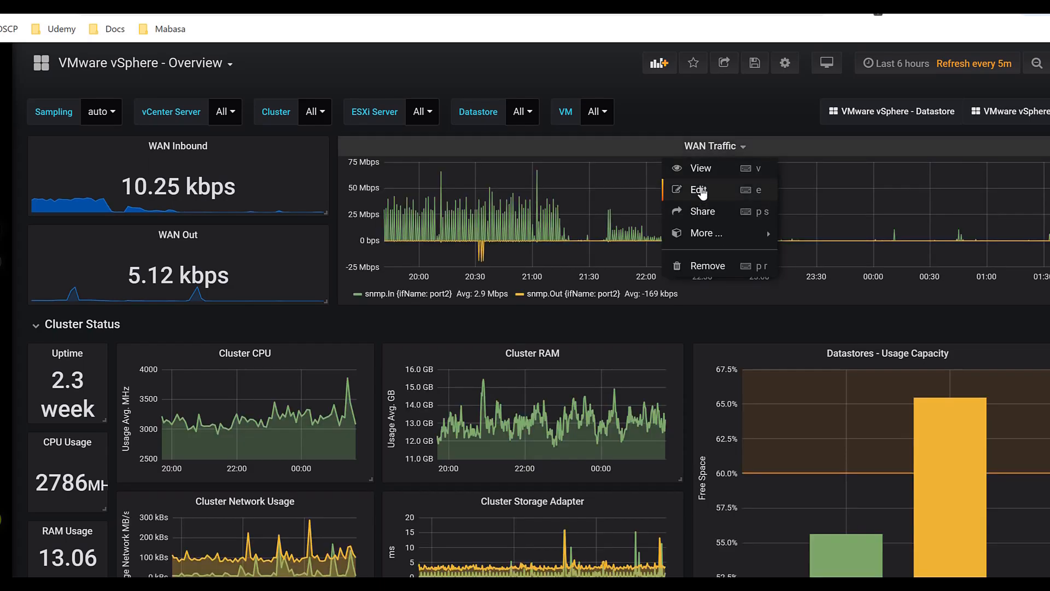
Edit the WAN Traffic panel to review its port2 in/out octets query with derivative and In/Out aliases.
click(698, 189)
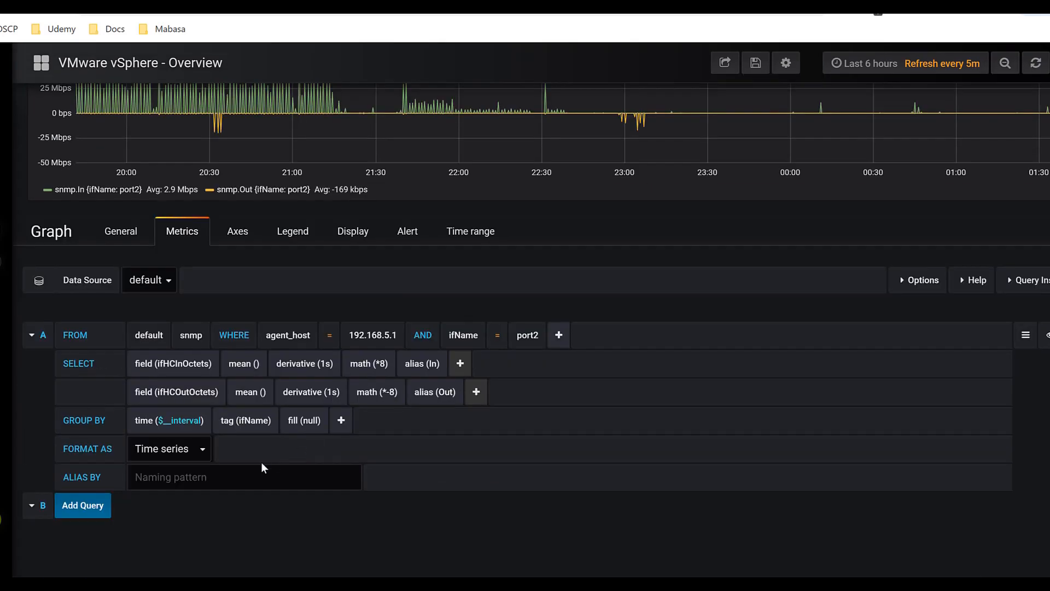
mouse_move(144, 372)
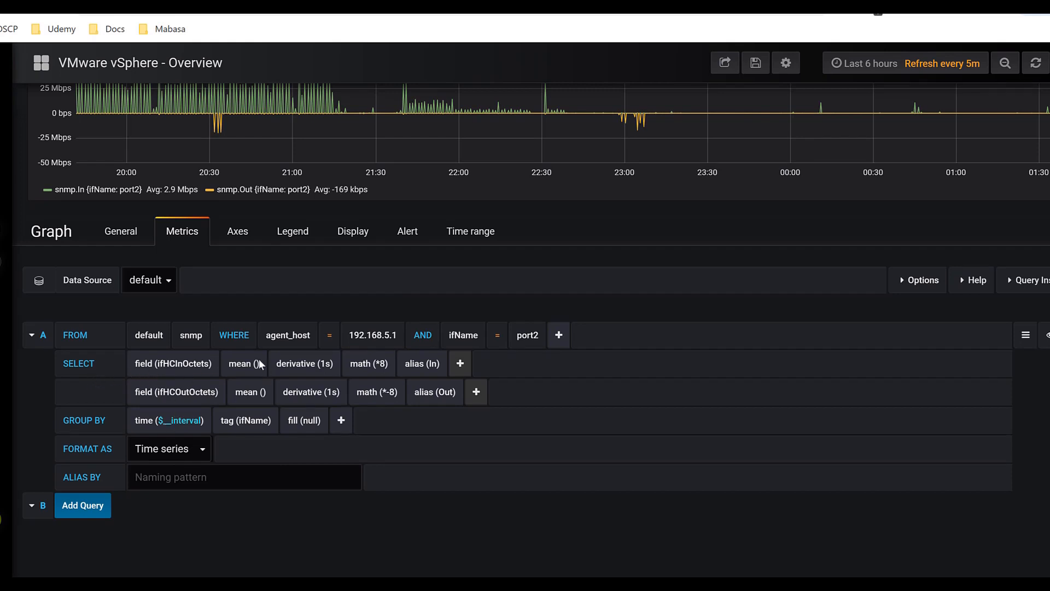
mouse_move(334, 363)
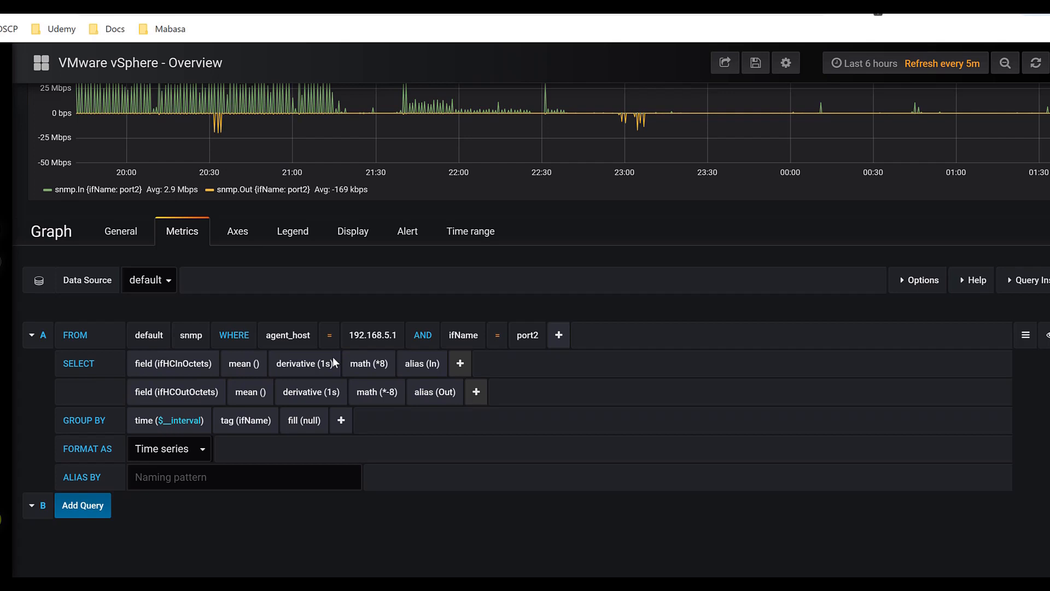
mouse_move(316, 378)
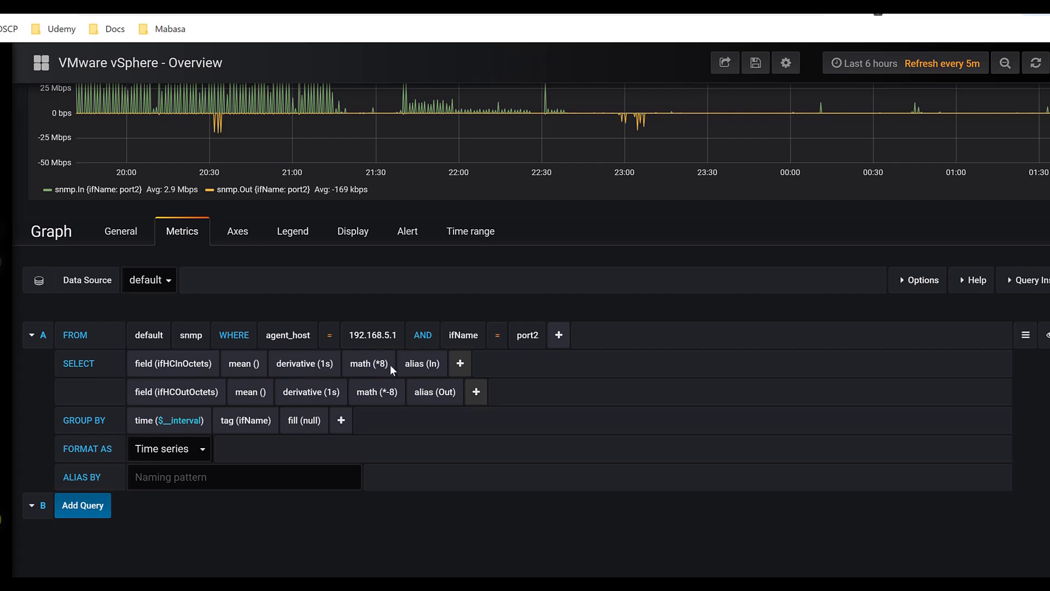
mouse_move(382, 377)
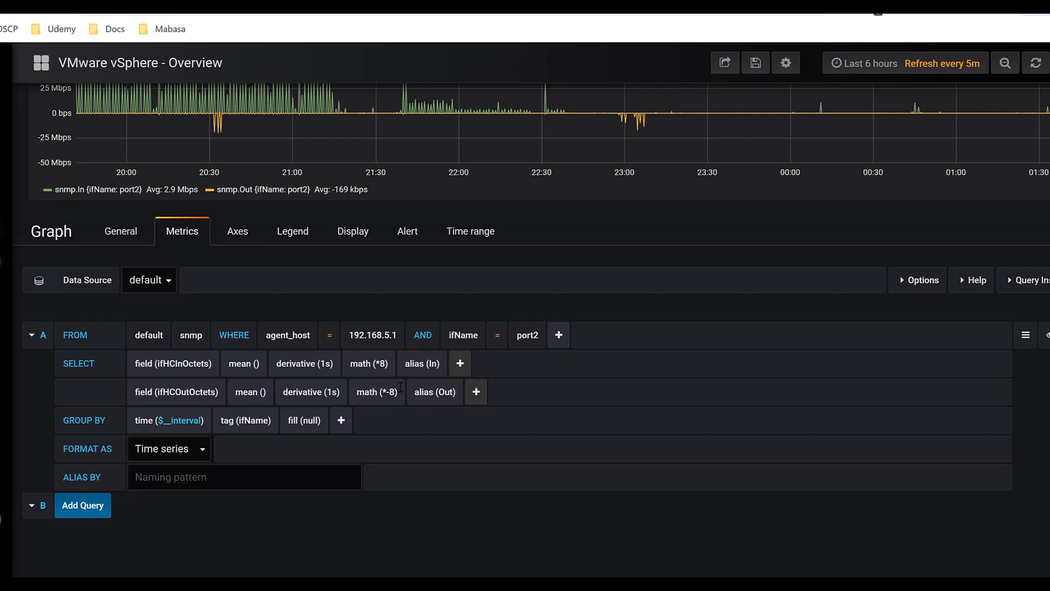
mouse_move(430, 382)
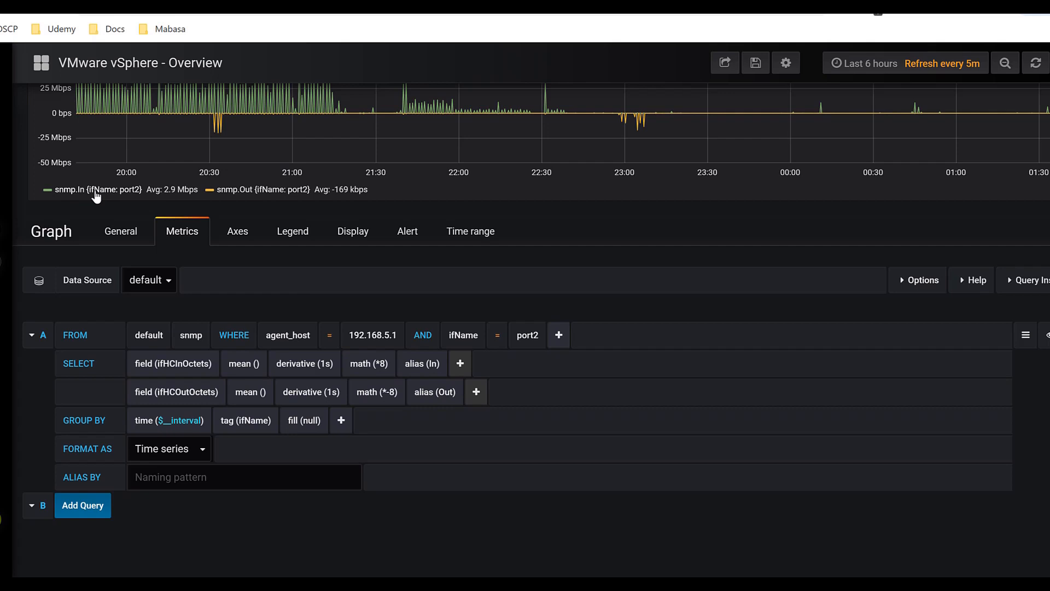
mouse_move(161, 402)
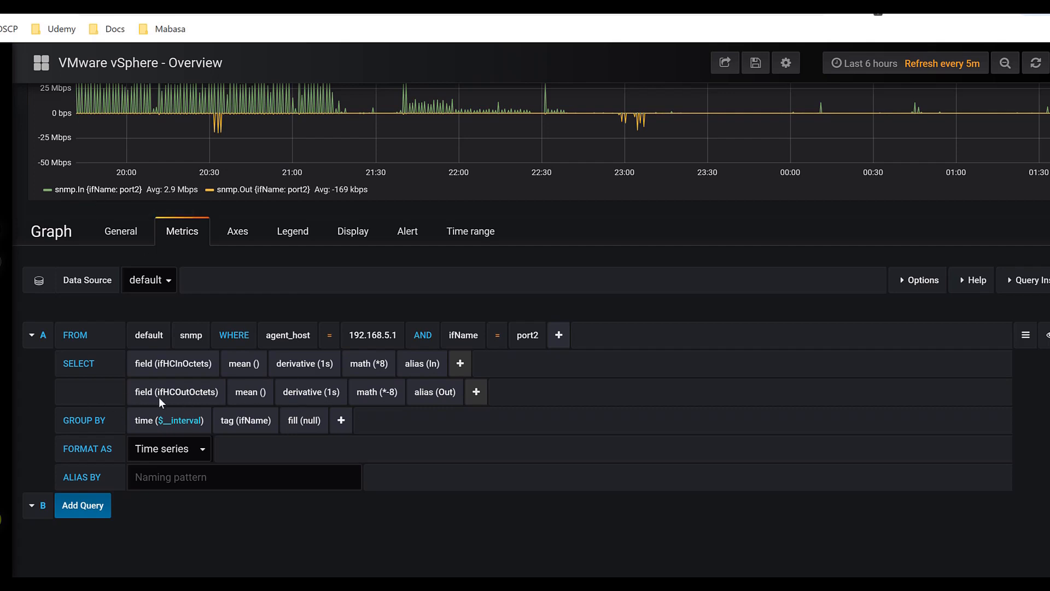
mouse_move(203, 401)
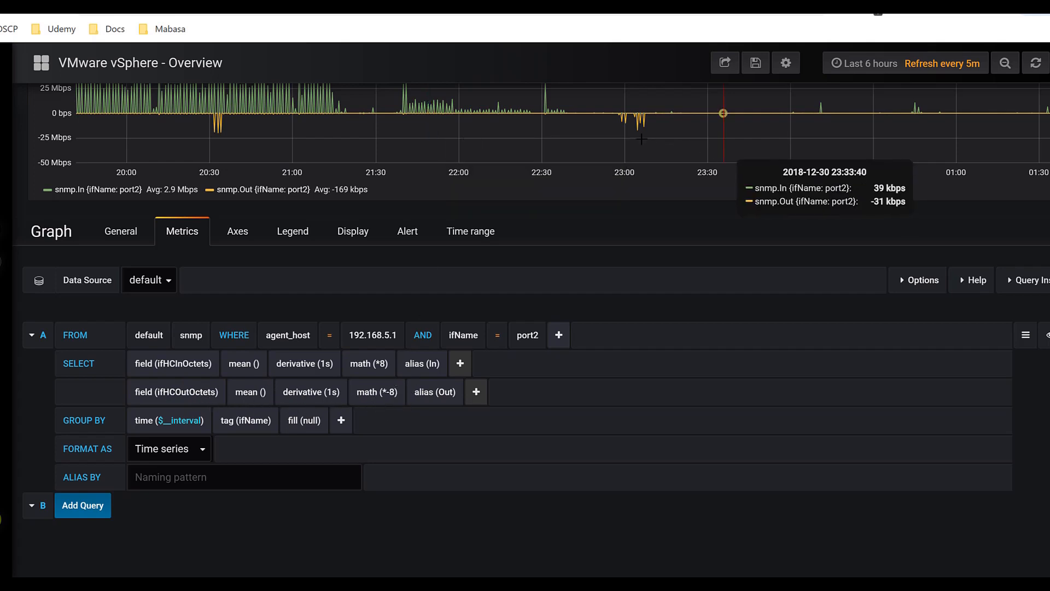
mouse_move(649, 113)
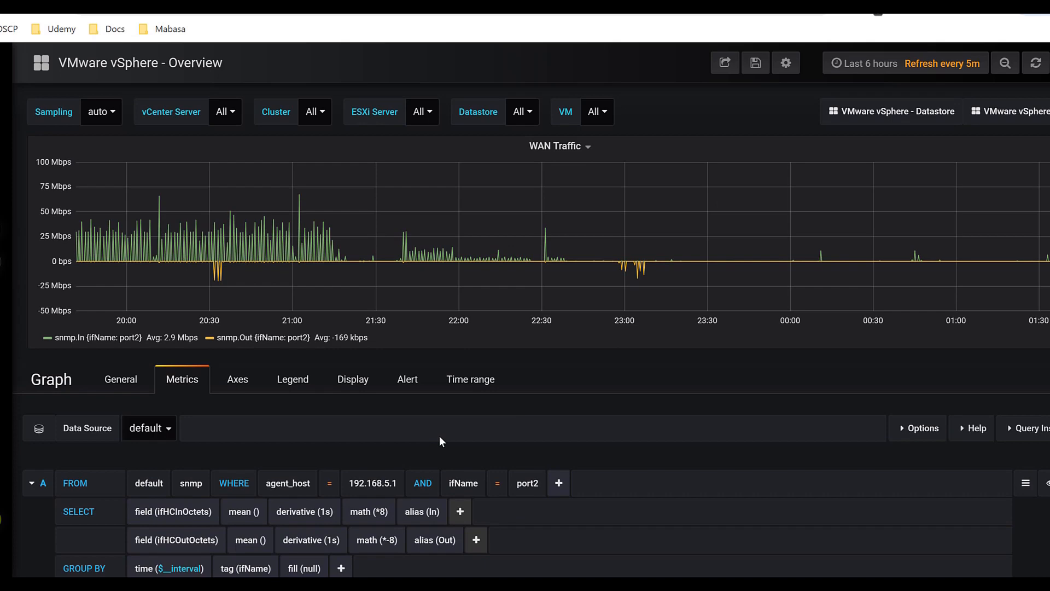
View the WAN Traffic Axes settings, where the left Y unit is bits/sec.
click(236, 379)
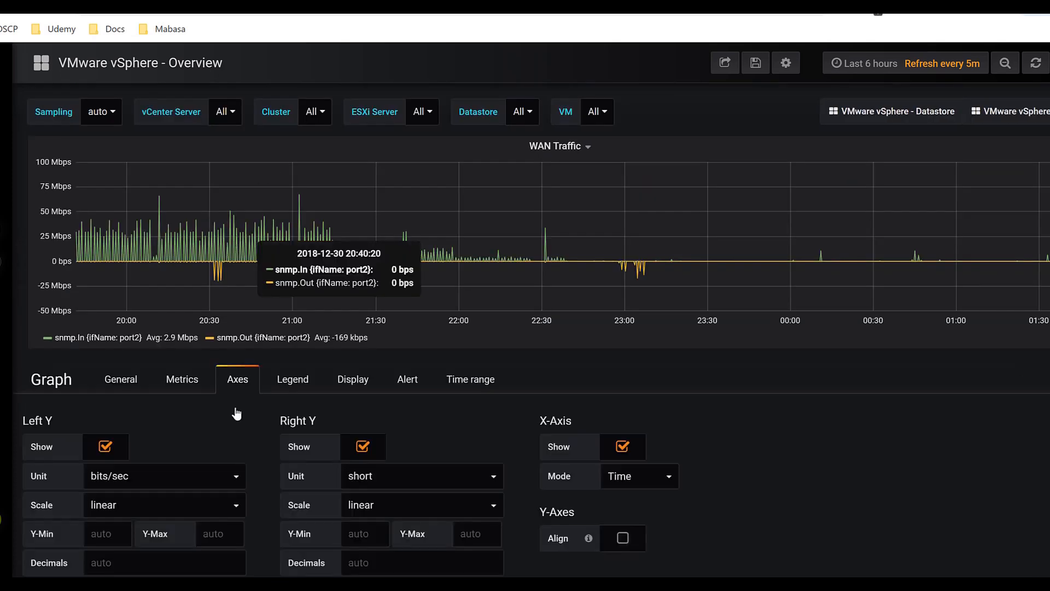
scroll(down, 3)
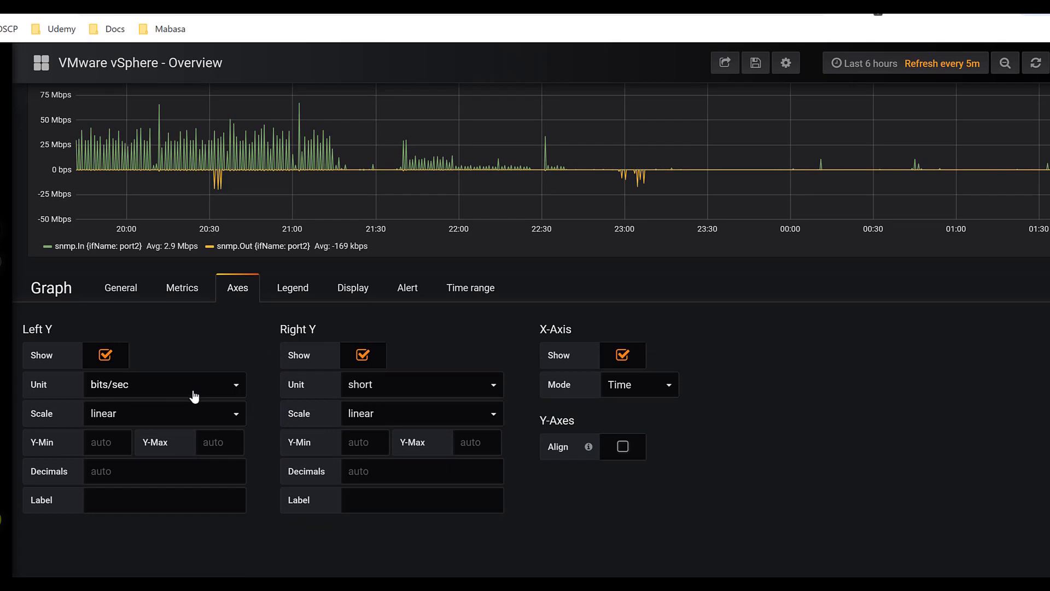
mouse_move(335, 385)
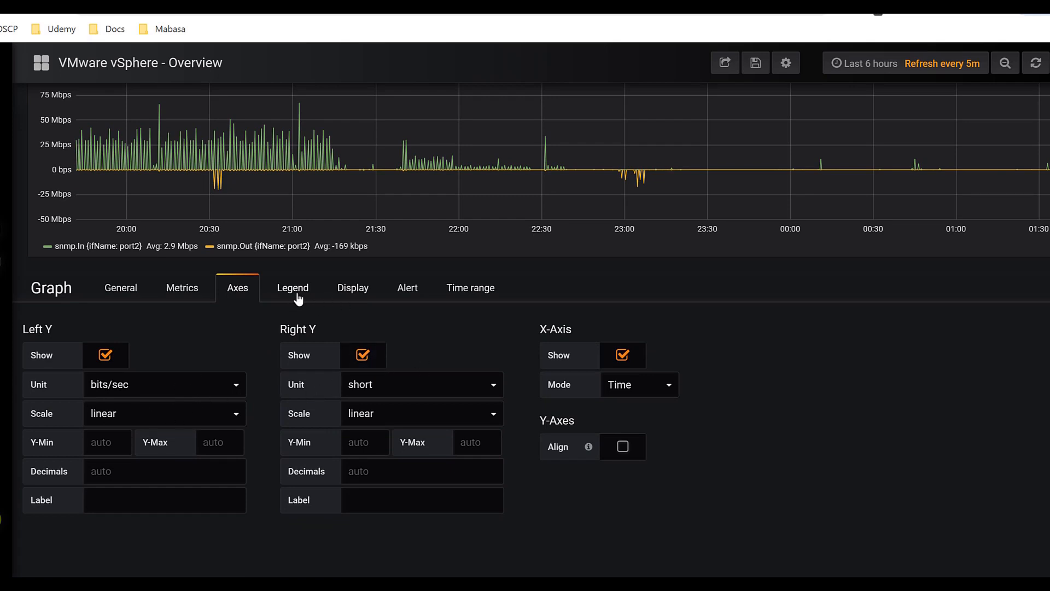
Review the legend options showing Avg values, then move to the Display settings with lines drawn.
click(292, 287)
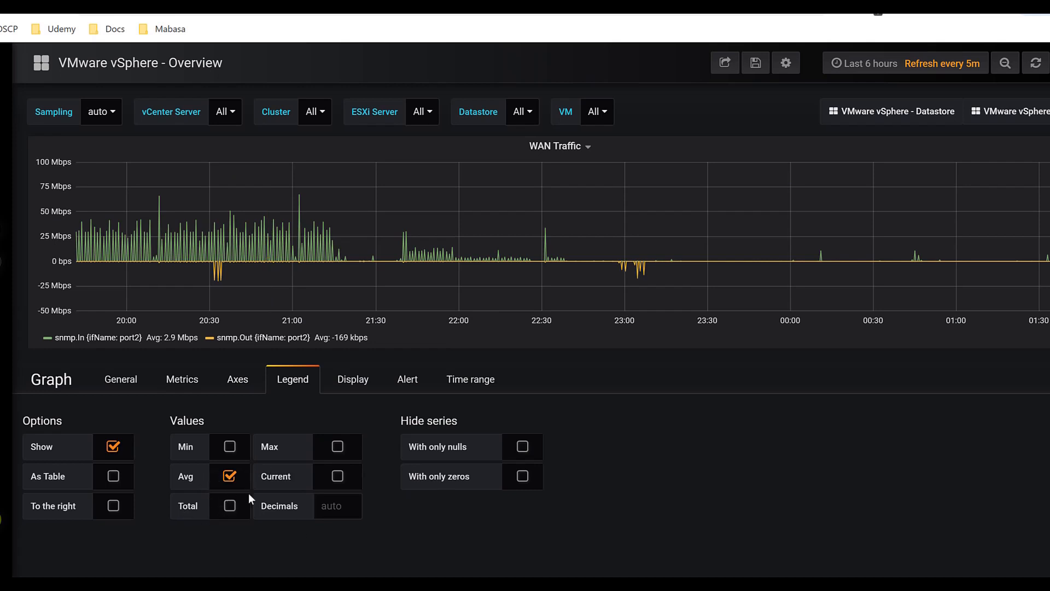
mouse_move(353, 379)
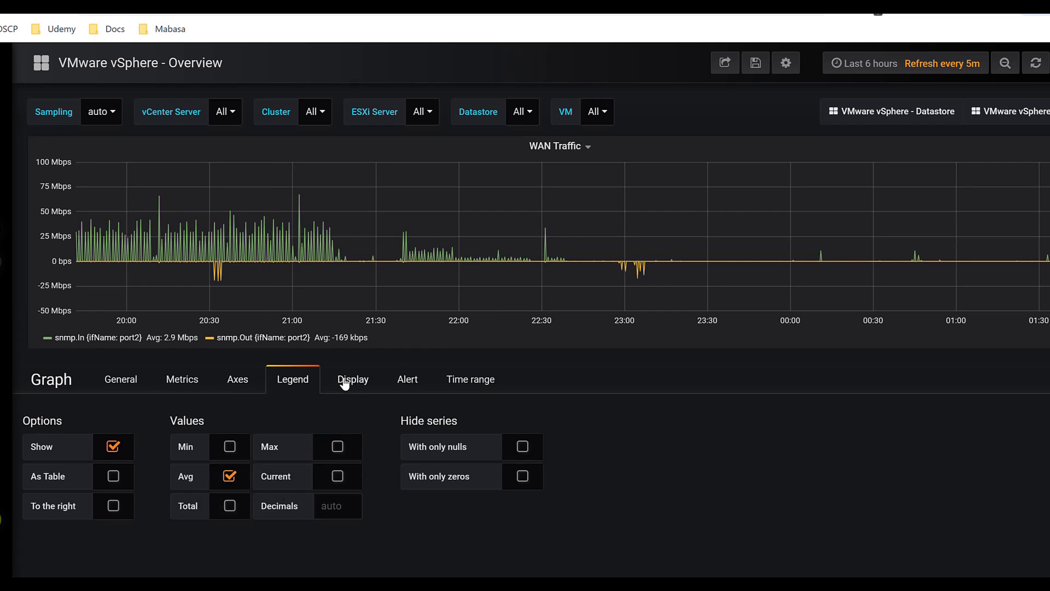
click(353, 379)
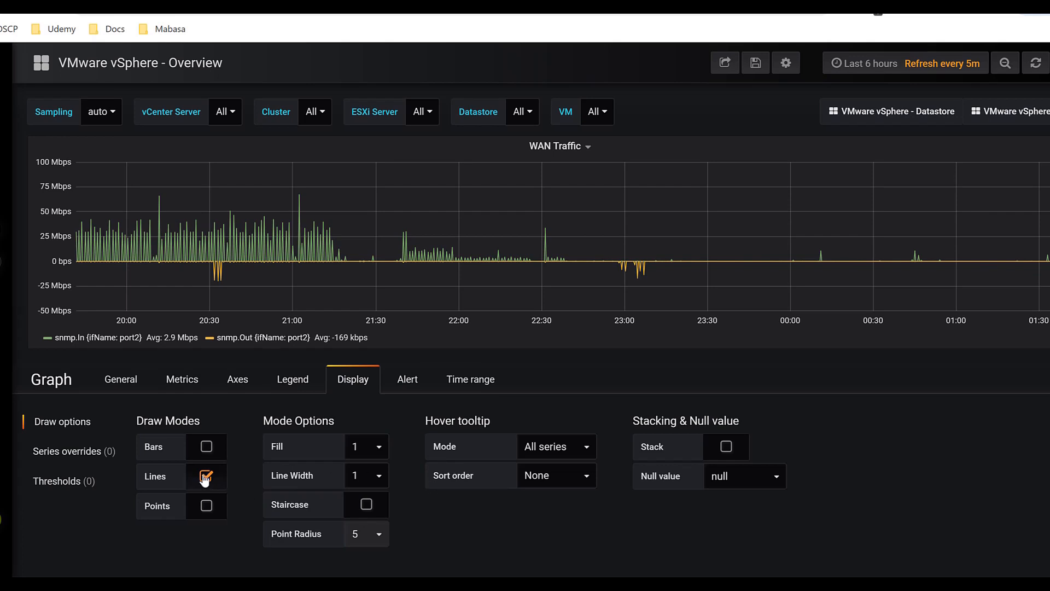
Check the panel's time range overrides (none set), then view its empty Alert section.
click(470, 379)
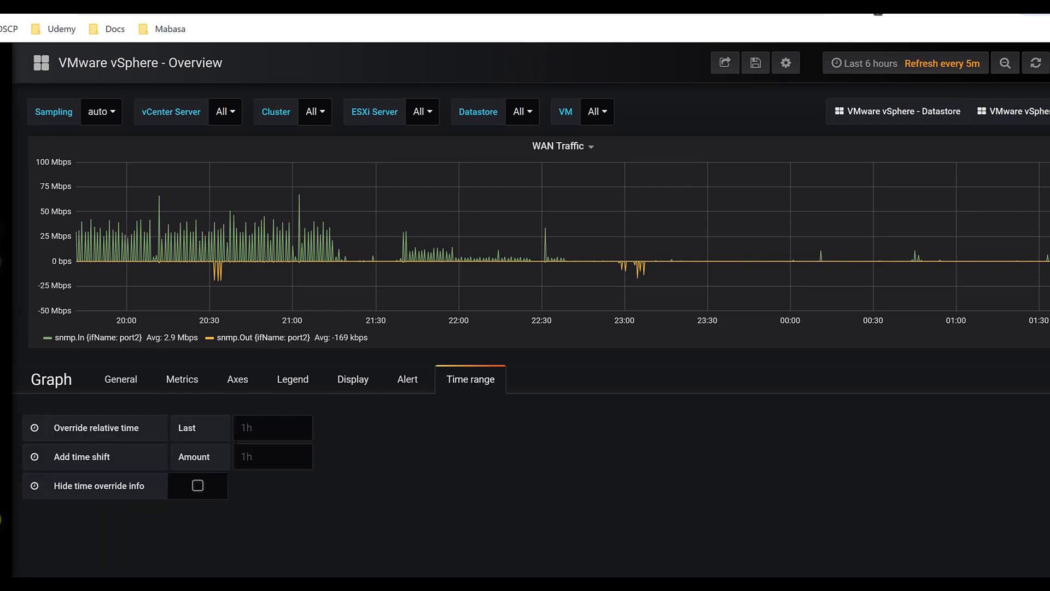
click(407, 379)
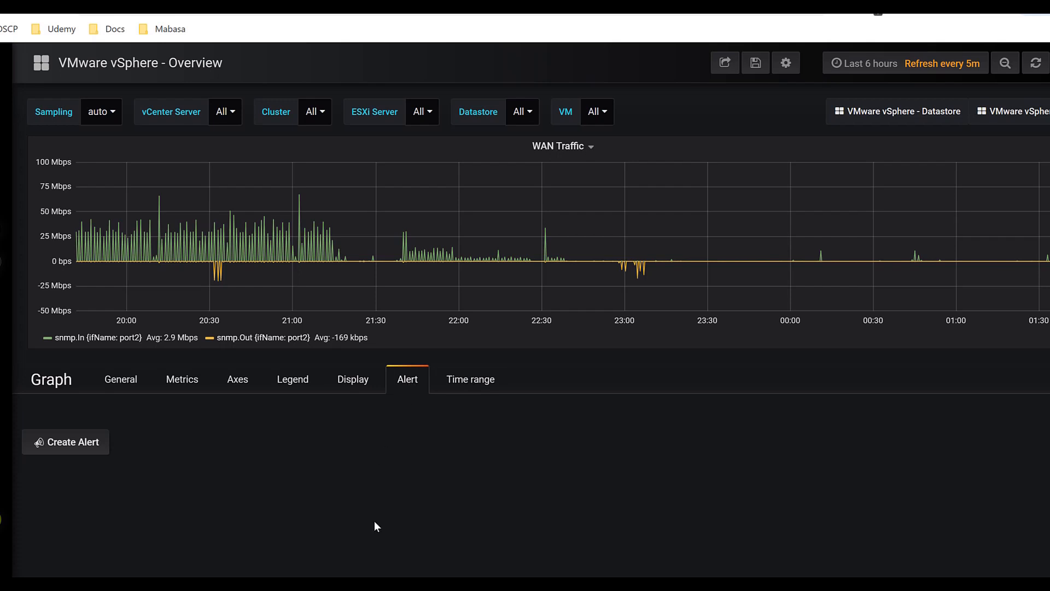
mouse_move(136, 417)
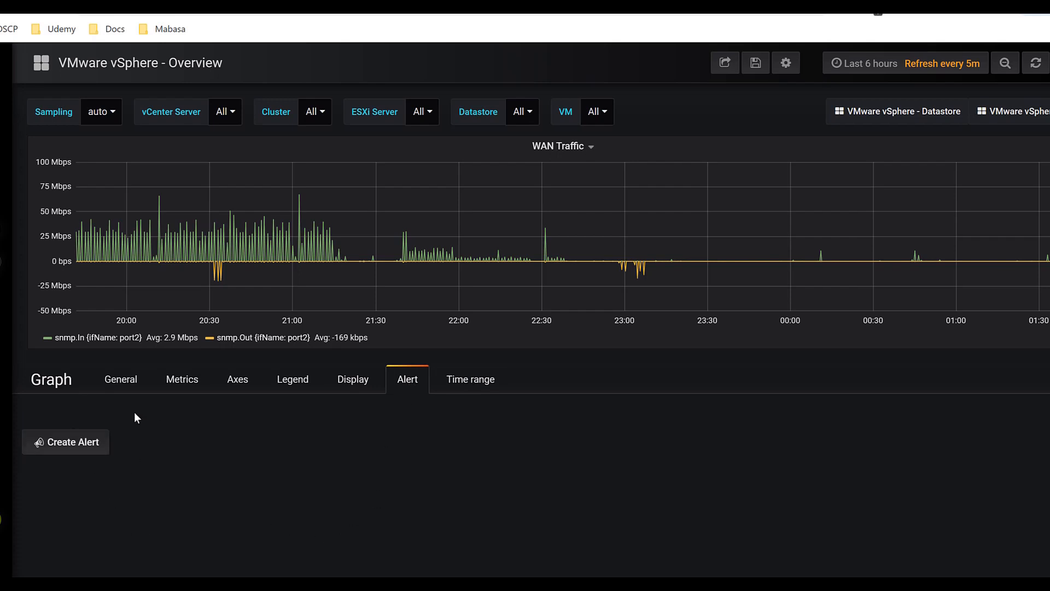
mouse_move(440, 452)
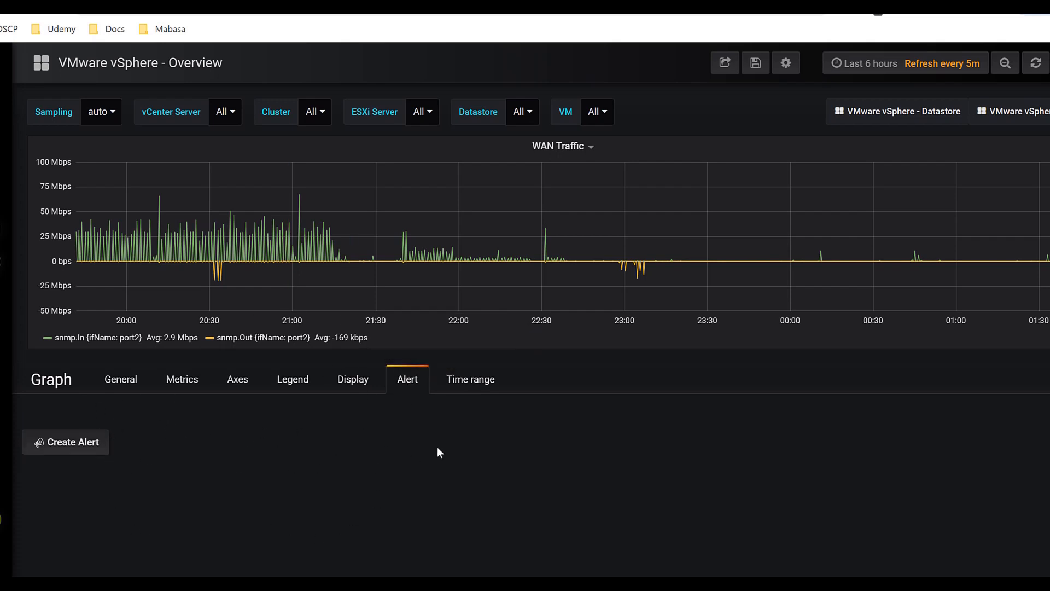
mouse_move(373, 438)
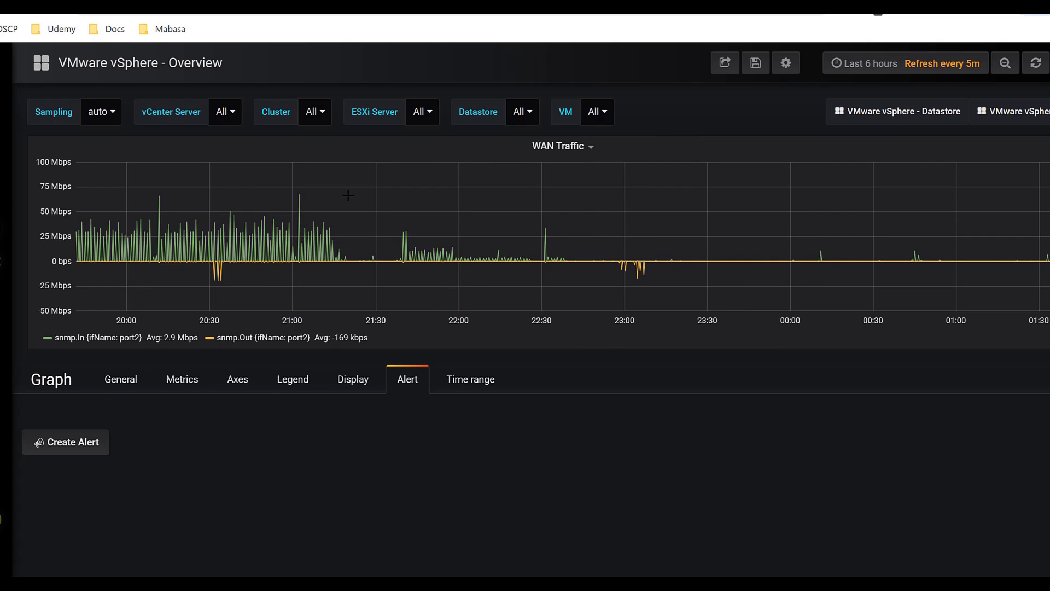
mouse_move(603, 290)
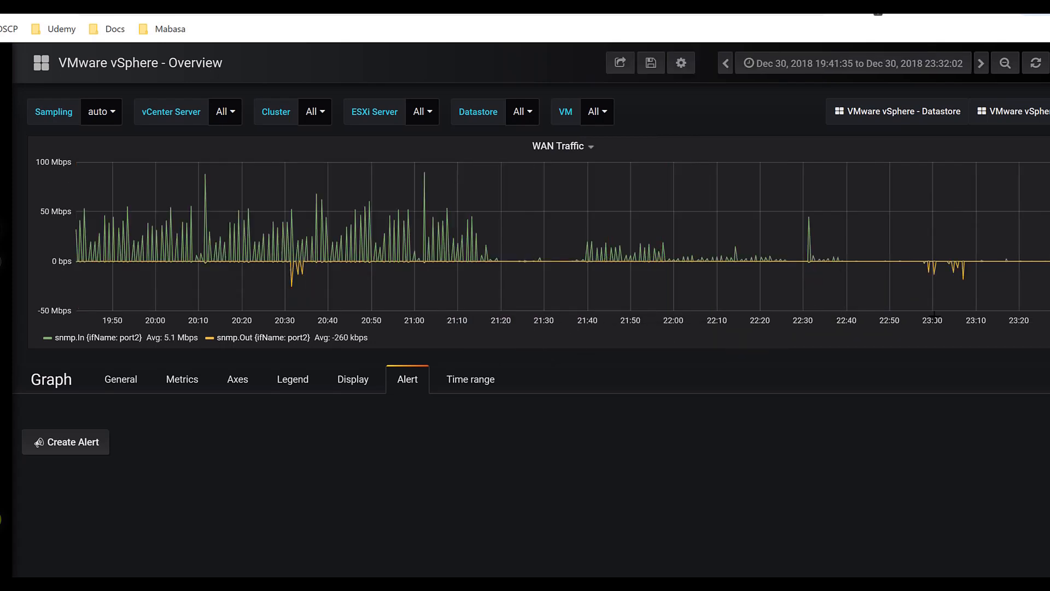
mouse_move(823, 429)
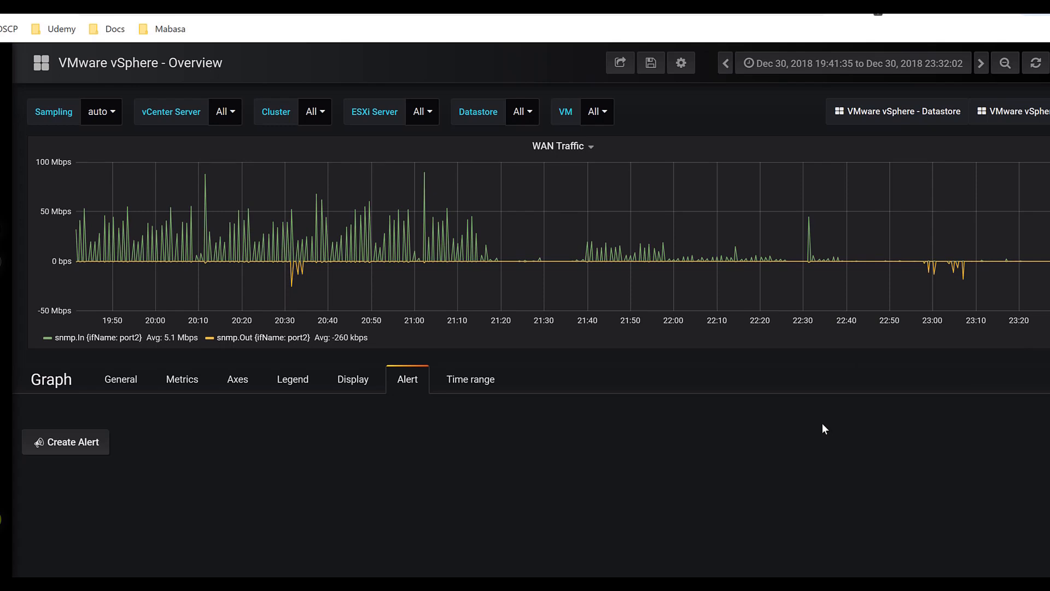
mouse_move(726, 380)
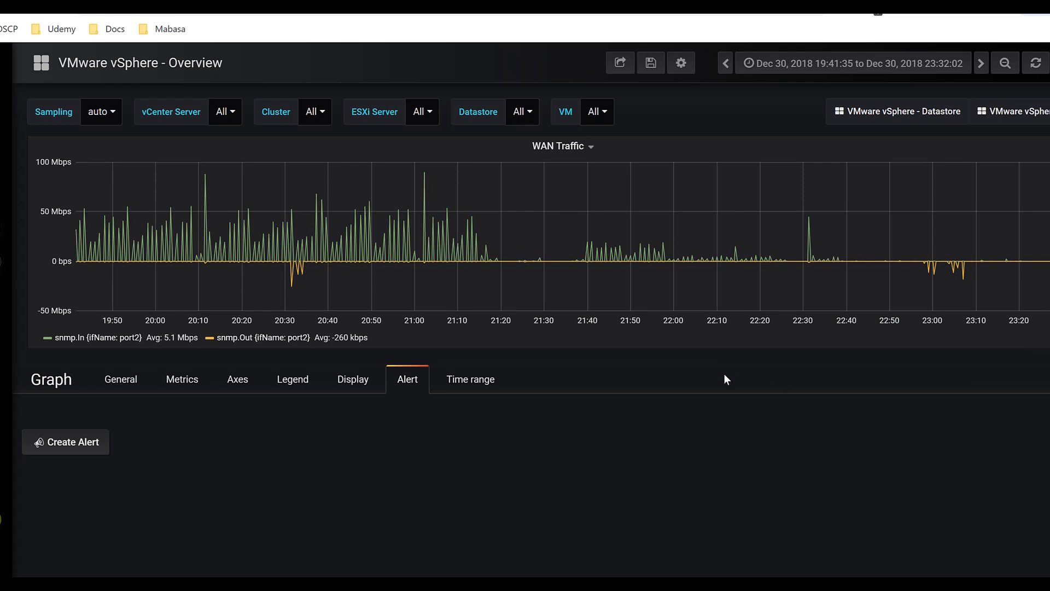
mouse_move(683, 407)
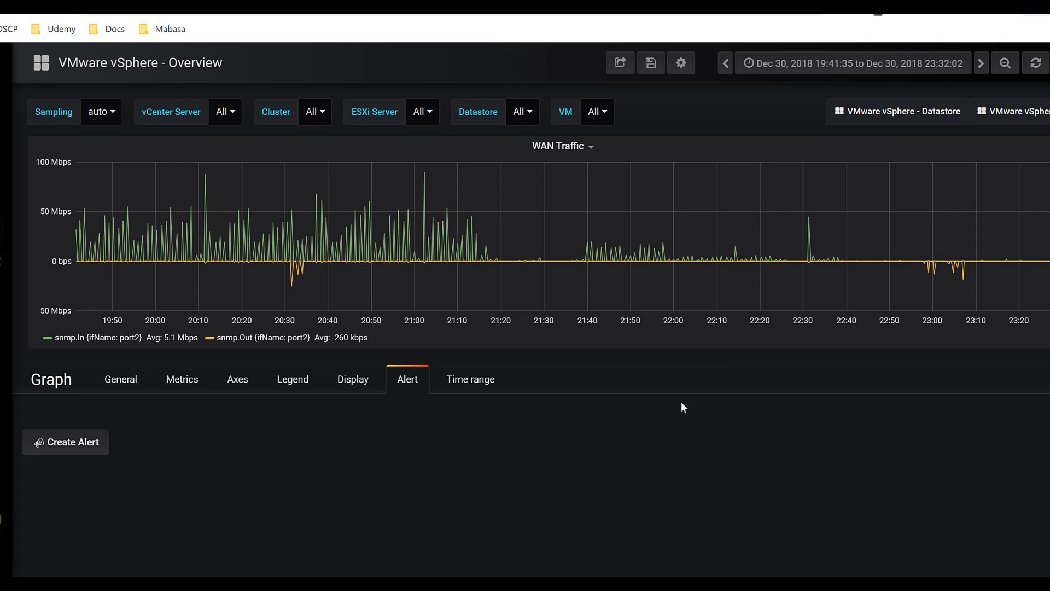